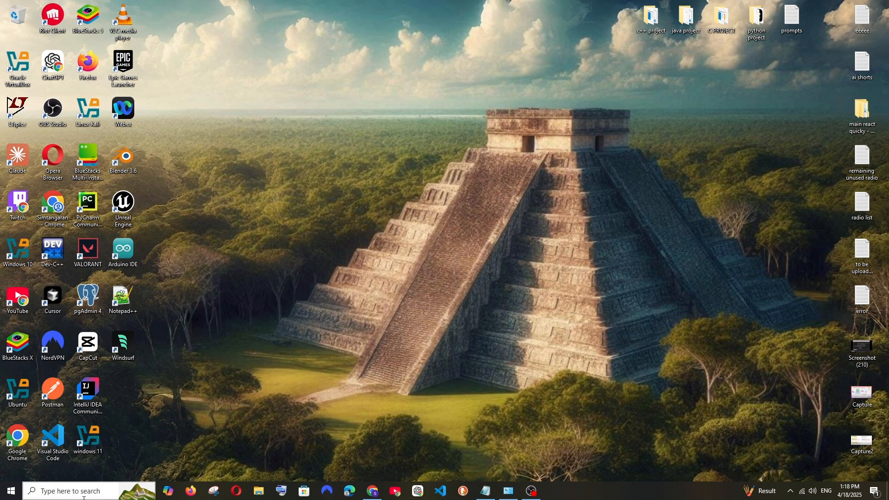
# Step: Search Windows for 'Microsoft Store' and launch the Store app
pyautogui.write('microsoft Edge')
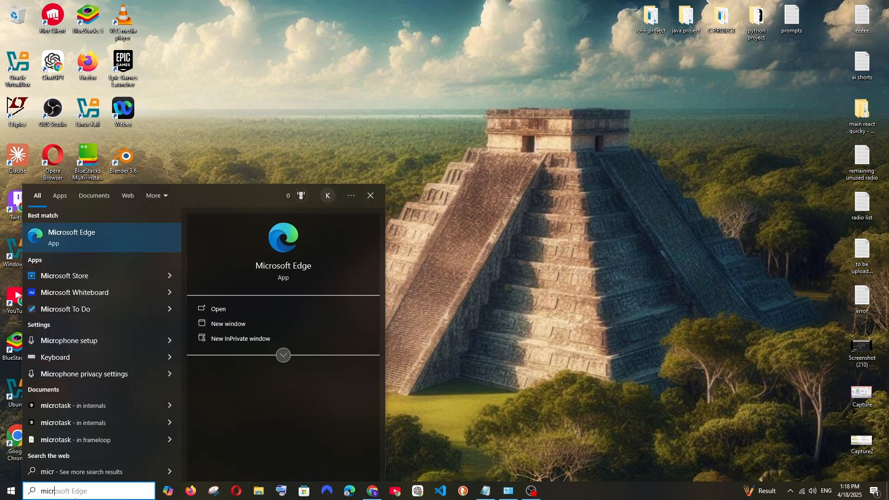
pyautogui.write('Microsoft Store')
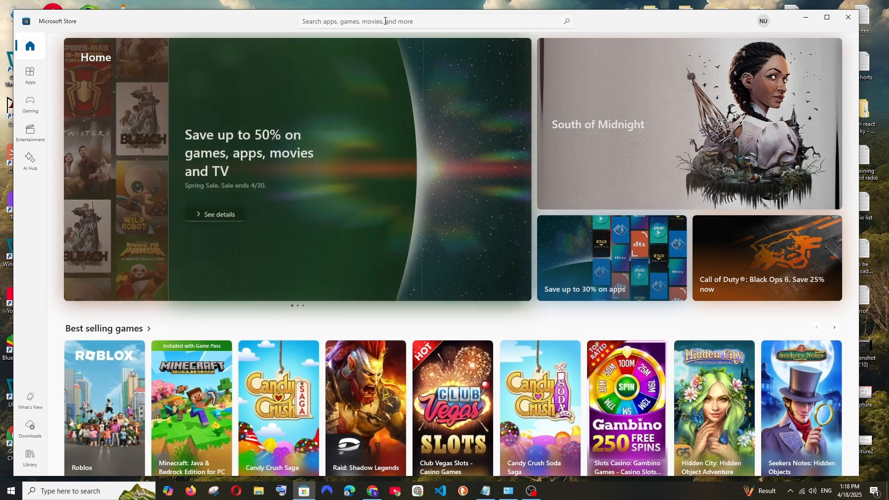
# Step: Search the Store for 'clipchamp' and open the Microsoft Clipchamp product page
pyautogui.click(385, 21)
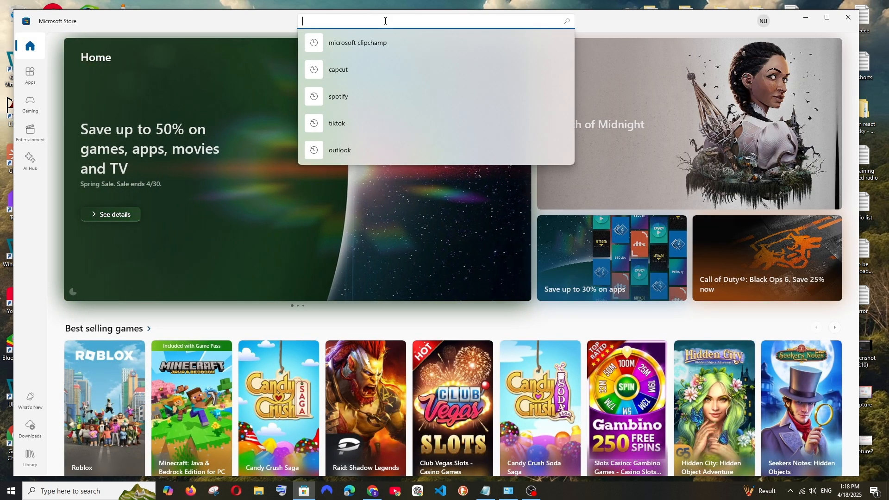
pyautogui.write('clipchamp')
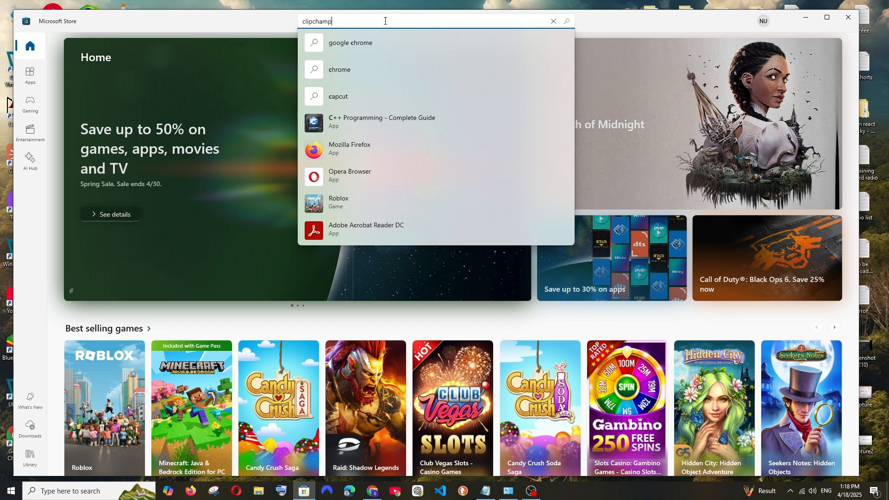
pyautogui.press('enter')
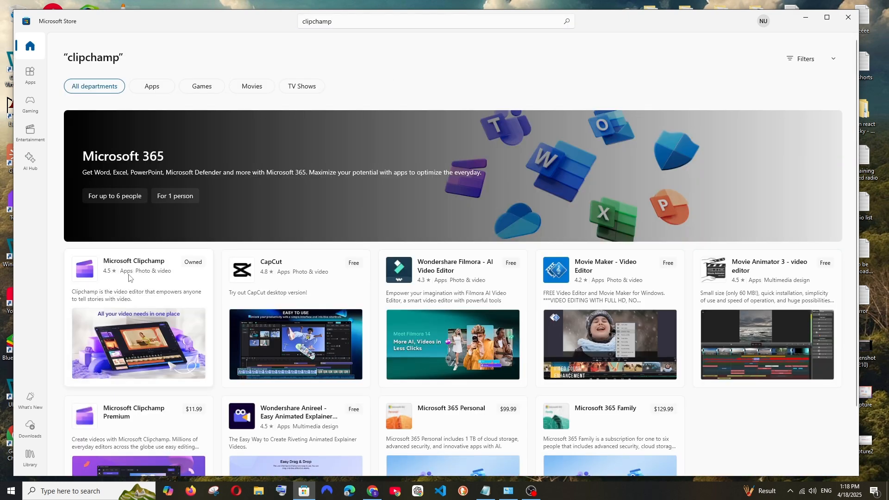
pyautogui.click(134, 266)
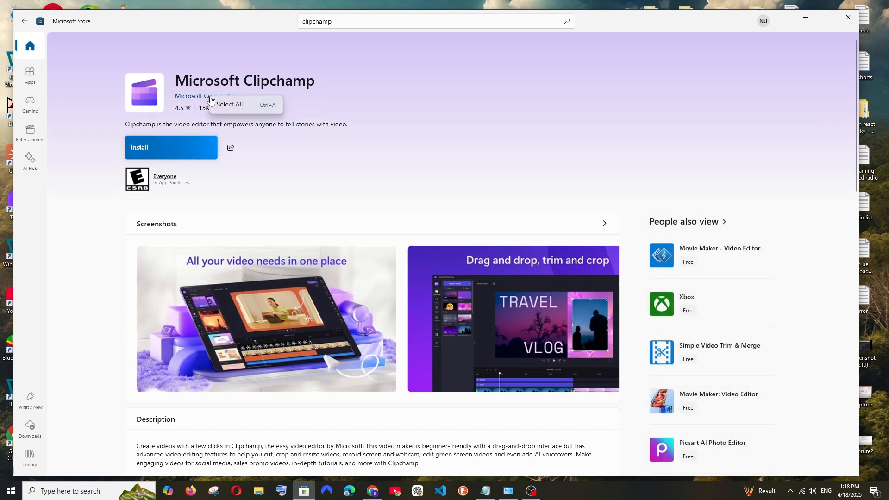
# Step: Dismiss the stray pop-up, install Microsoft Clipchamp, then launch it
pyautogui.click(205, 96)
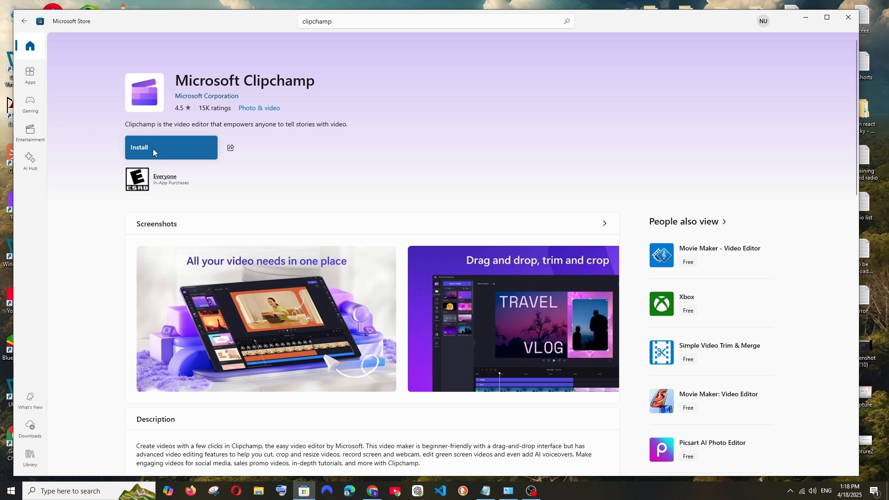
pyautogui.click(171, 147)
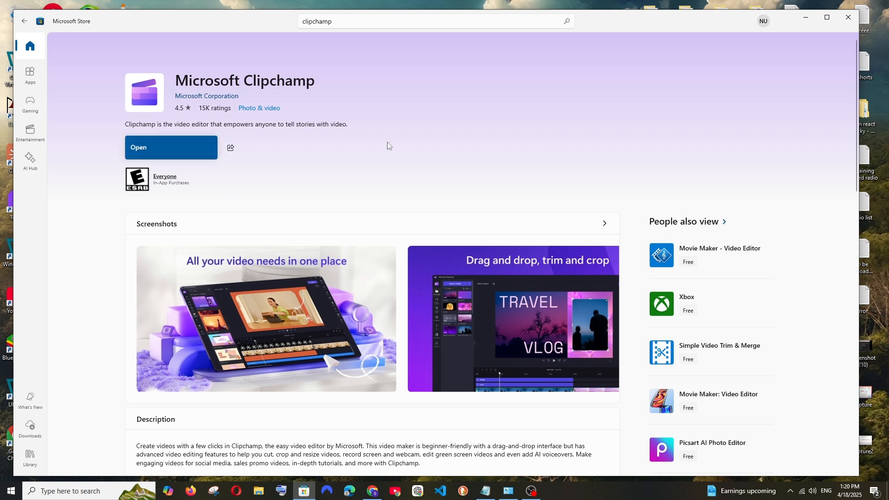
pyautogui.moveTo(267, 160)
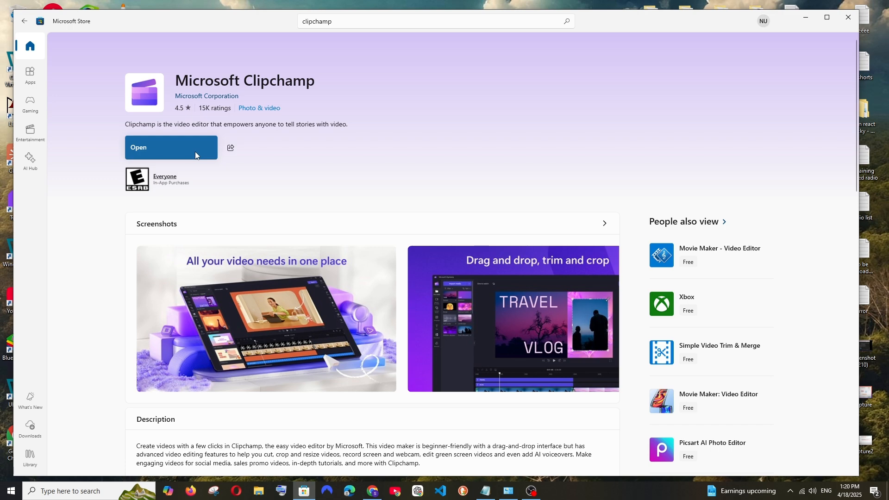
pyautogui.click(170, 147)
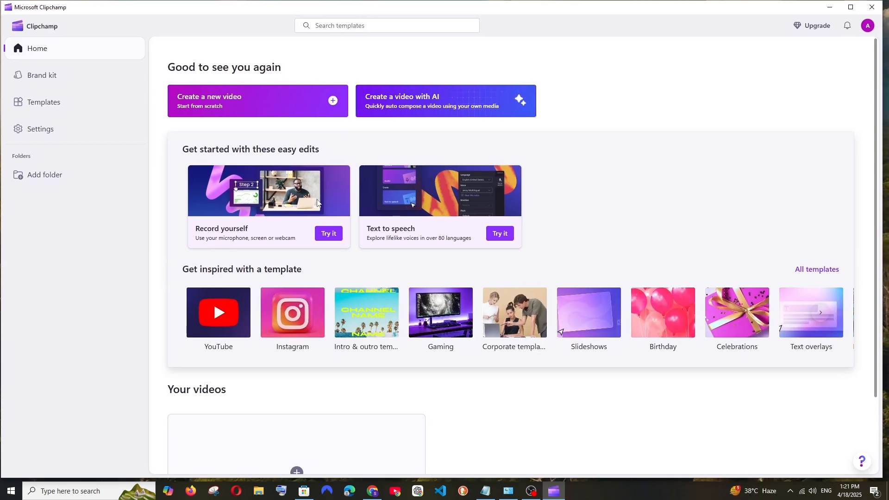
# Step: Create a new untitled video via 'Create your first video', then return home
pyautogui.scroll(-3)
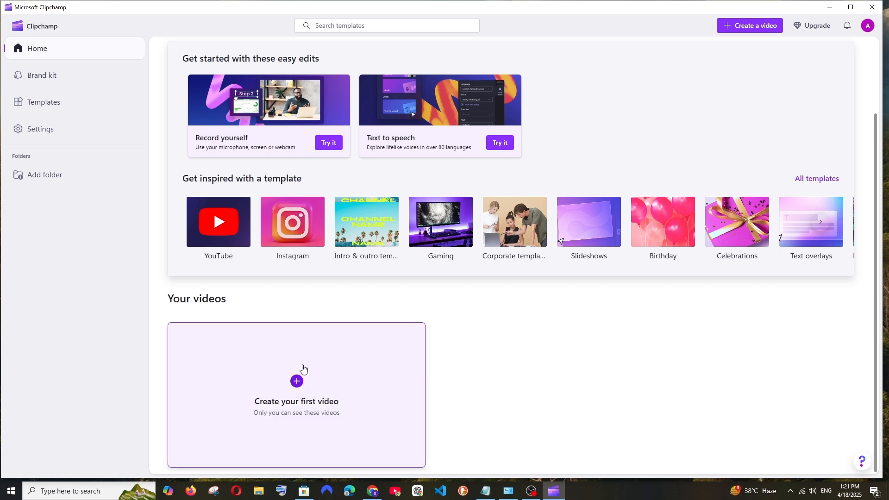
pyautogui.click(296, 381)
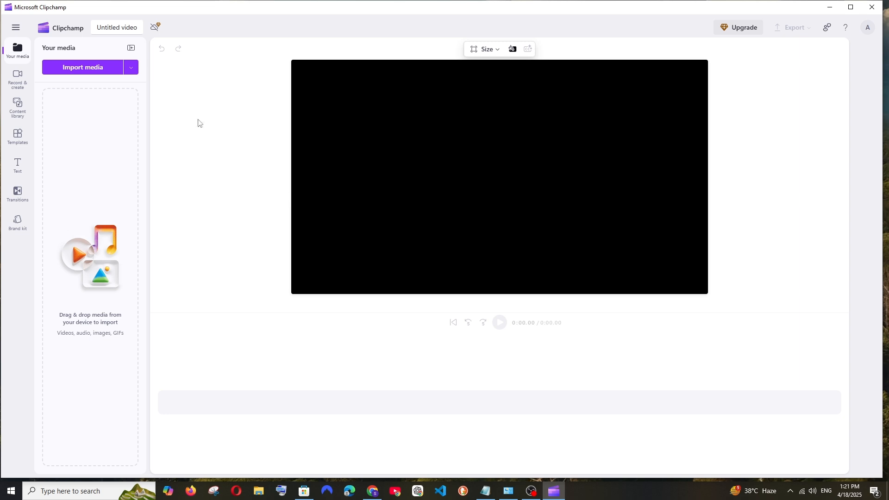
pyautogui.click(82, 66)
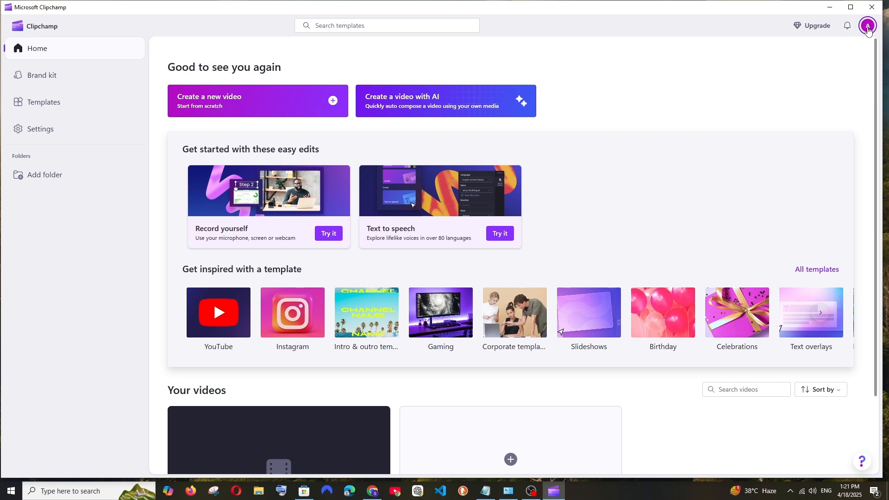
# Step: Switch the editor theme to Dark in Settings from the profile menu
pyautogui.click(868, 26)
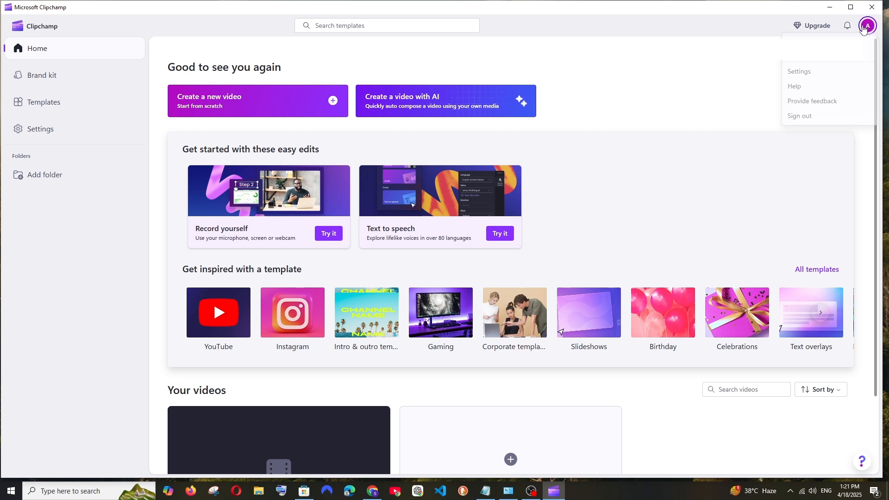
pyautogui.moveTo(799, 73)
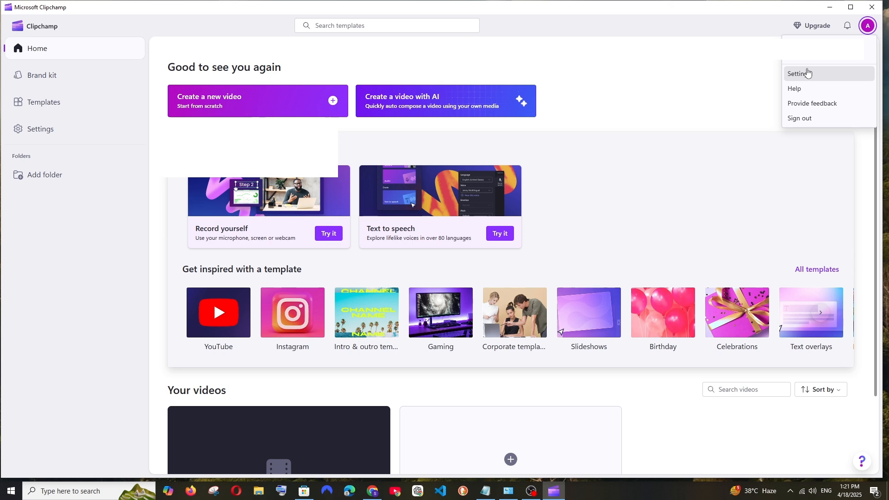
pyautogui.click(800, 73)
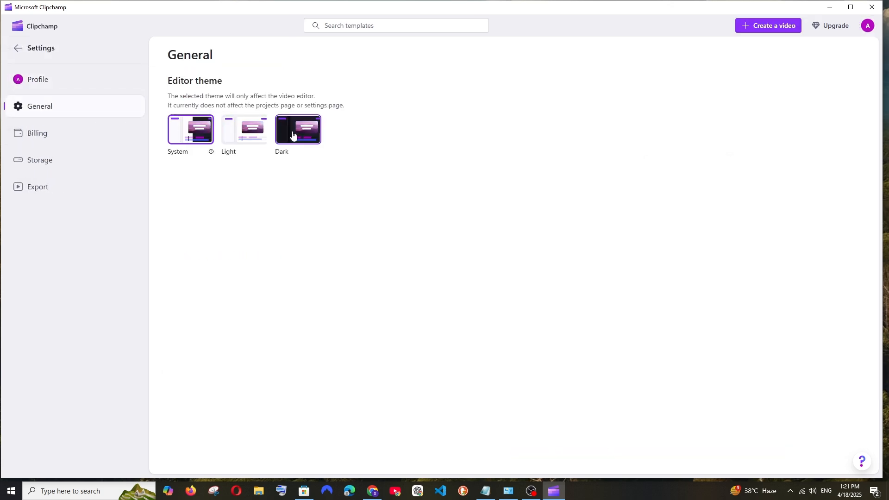
pyautogui.click(17, 48)
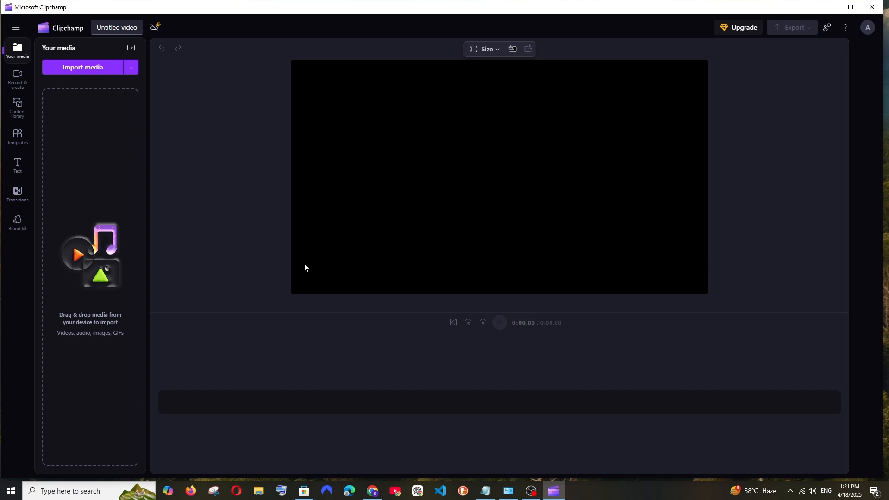
pyautogui.moveTo(320, 260)
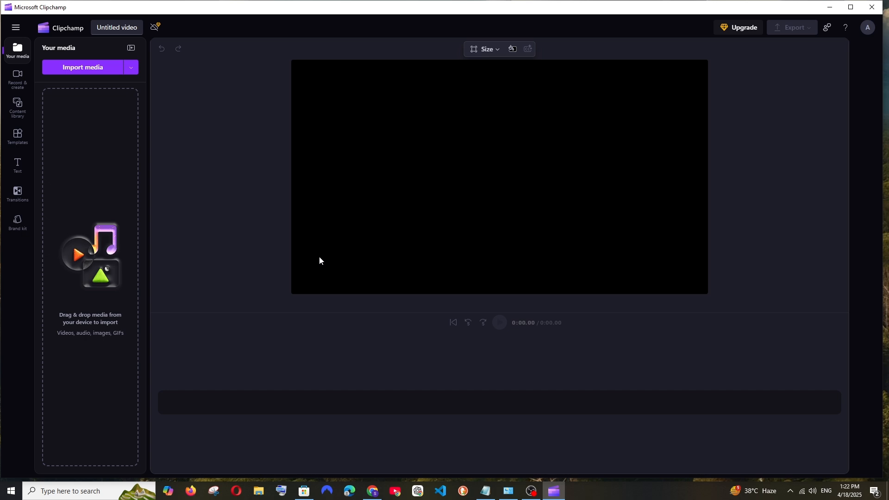